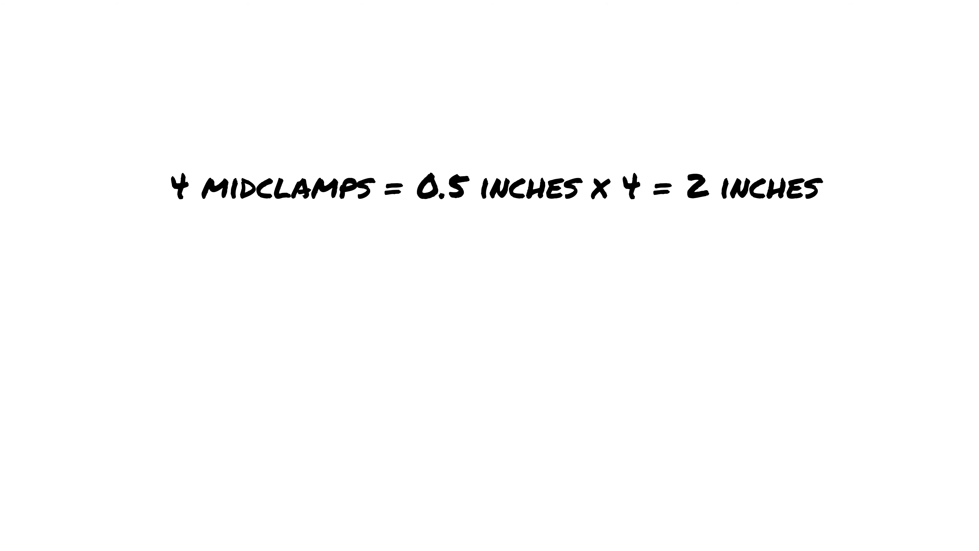
pyautogui.write('2 endclamps = 1 inch x 2 = 2 inches')
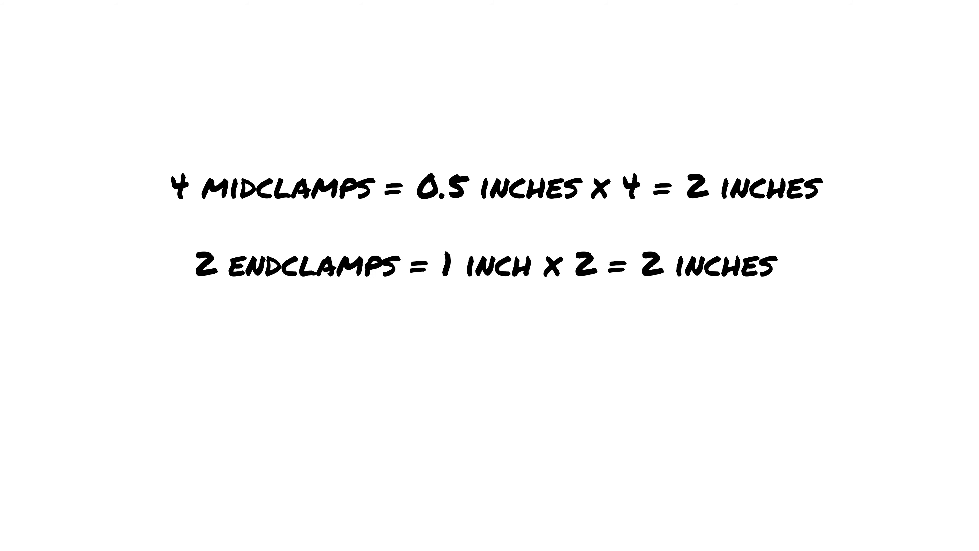